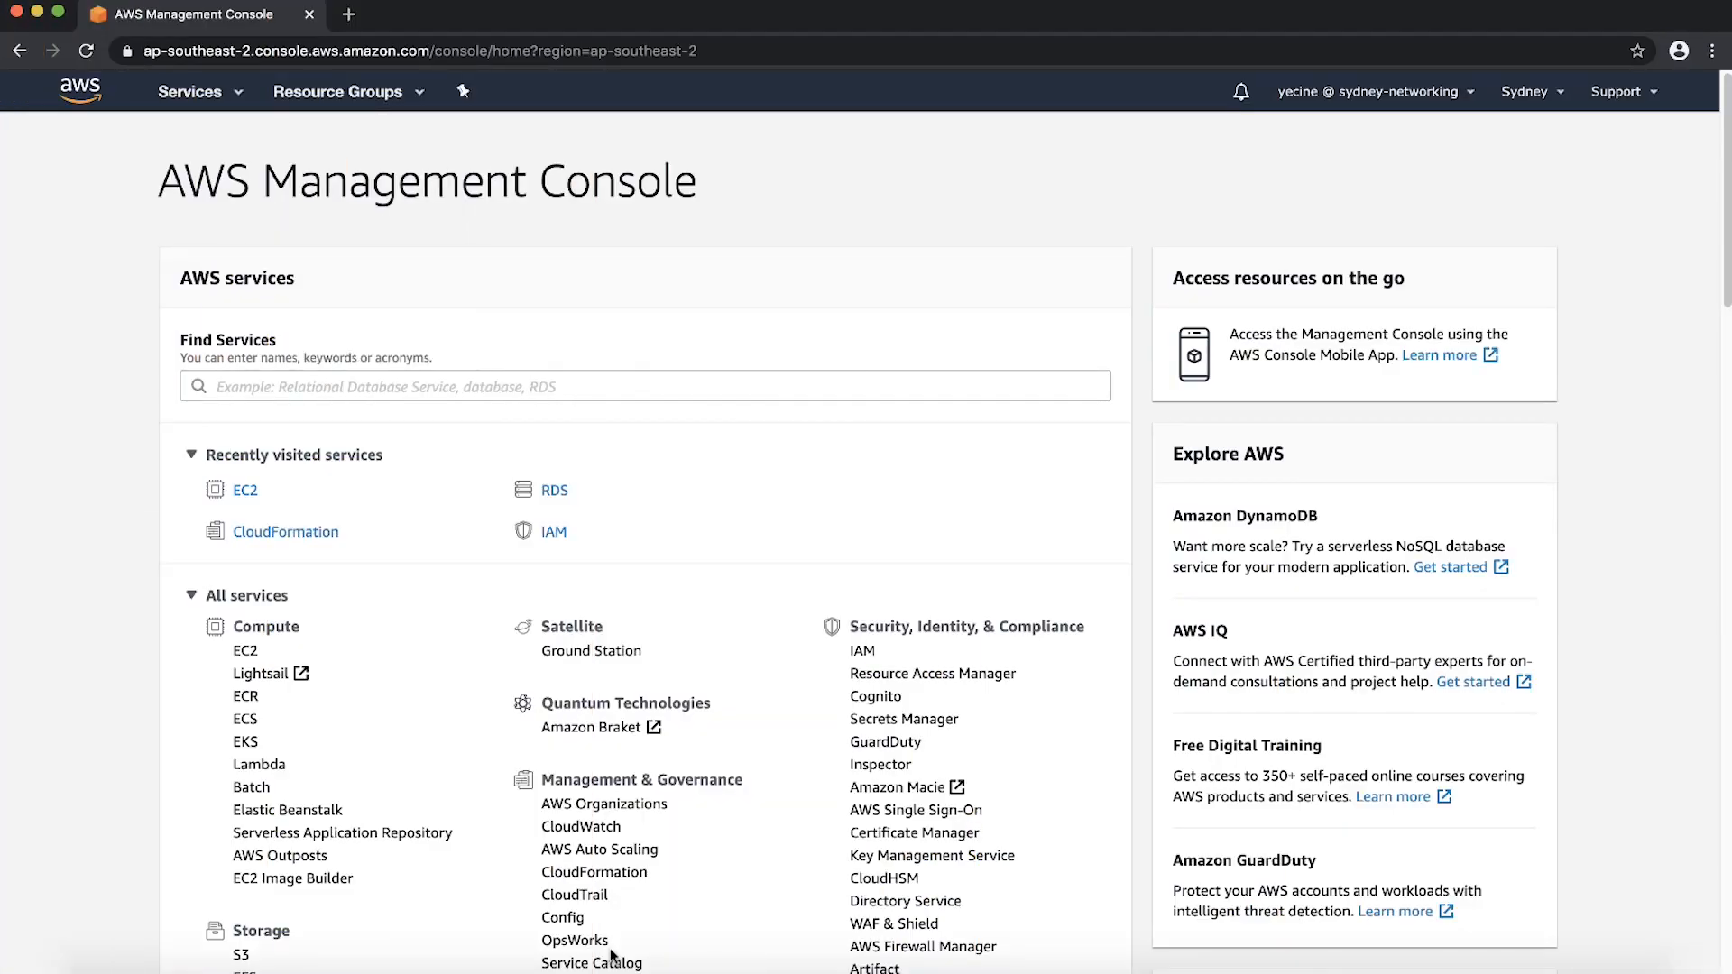
Step: Enter the EC2 console from Recently visited and bring Load Balancing into view
click(646, 386)
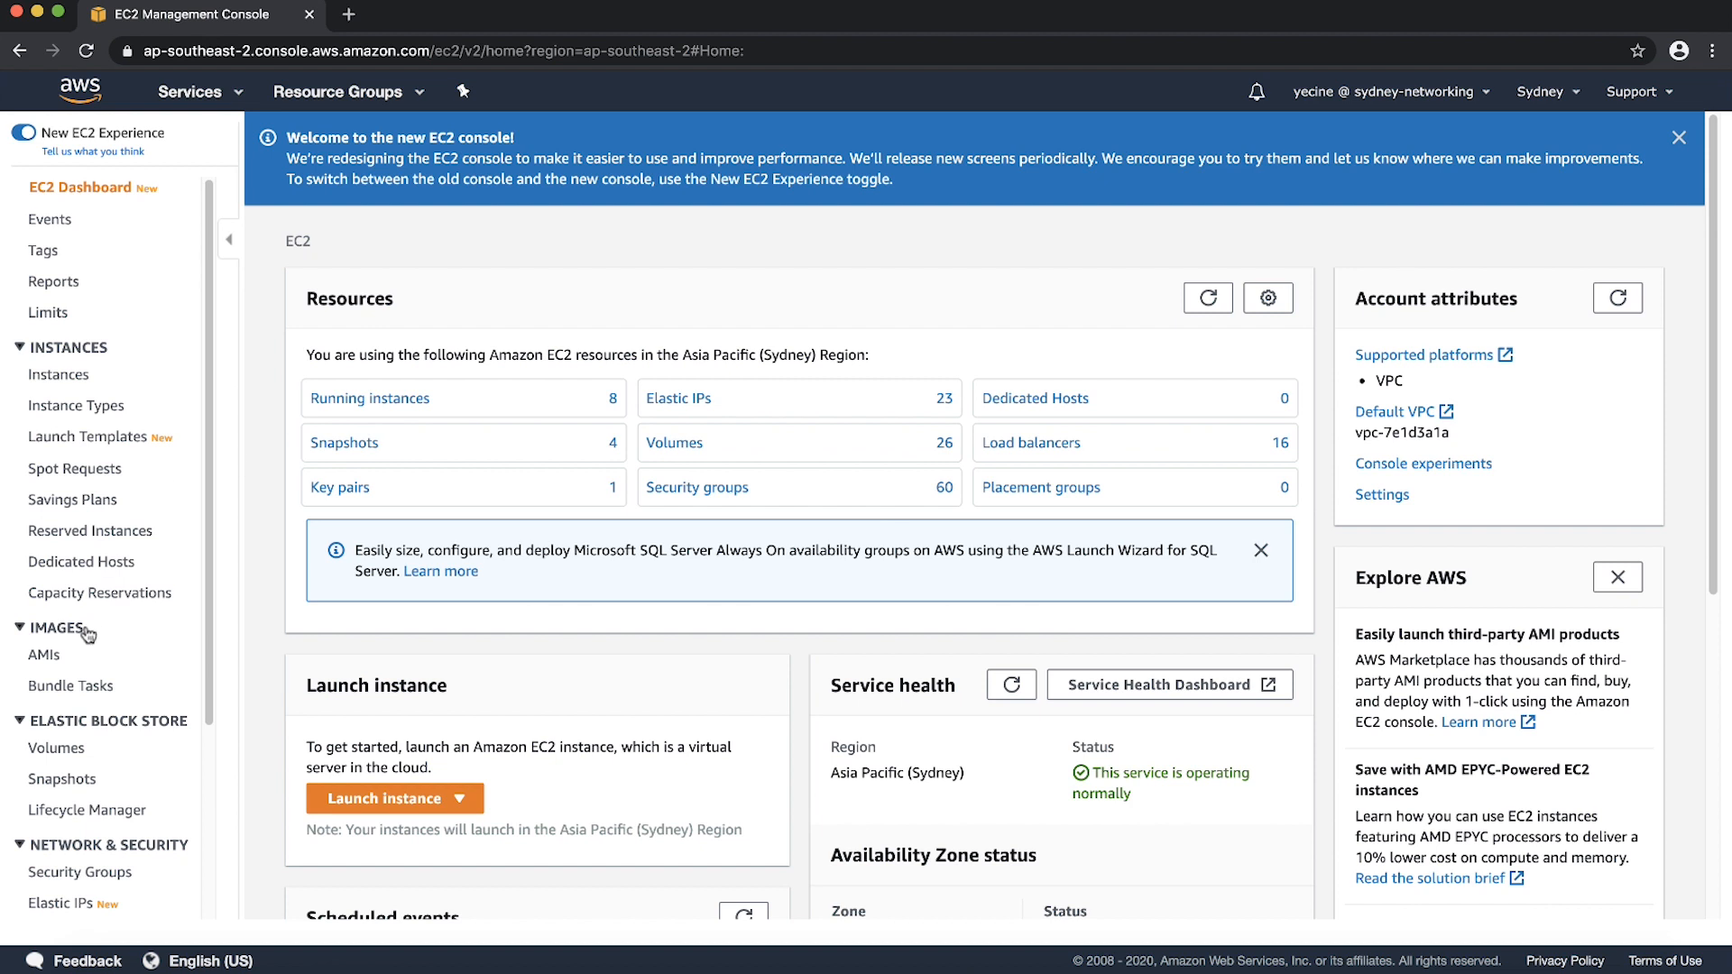
scroll(down, 3)
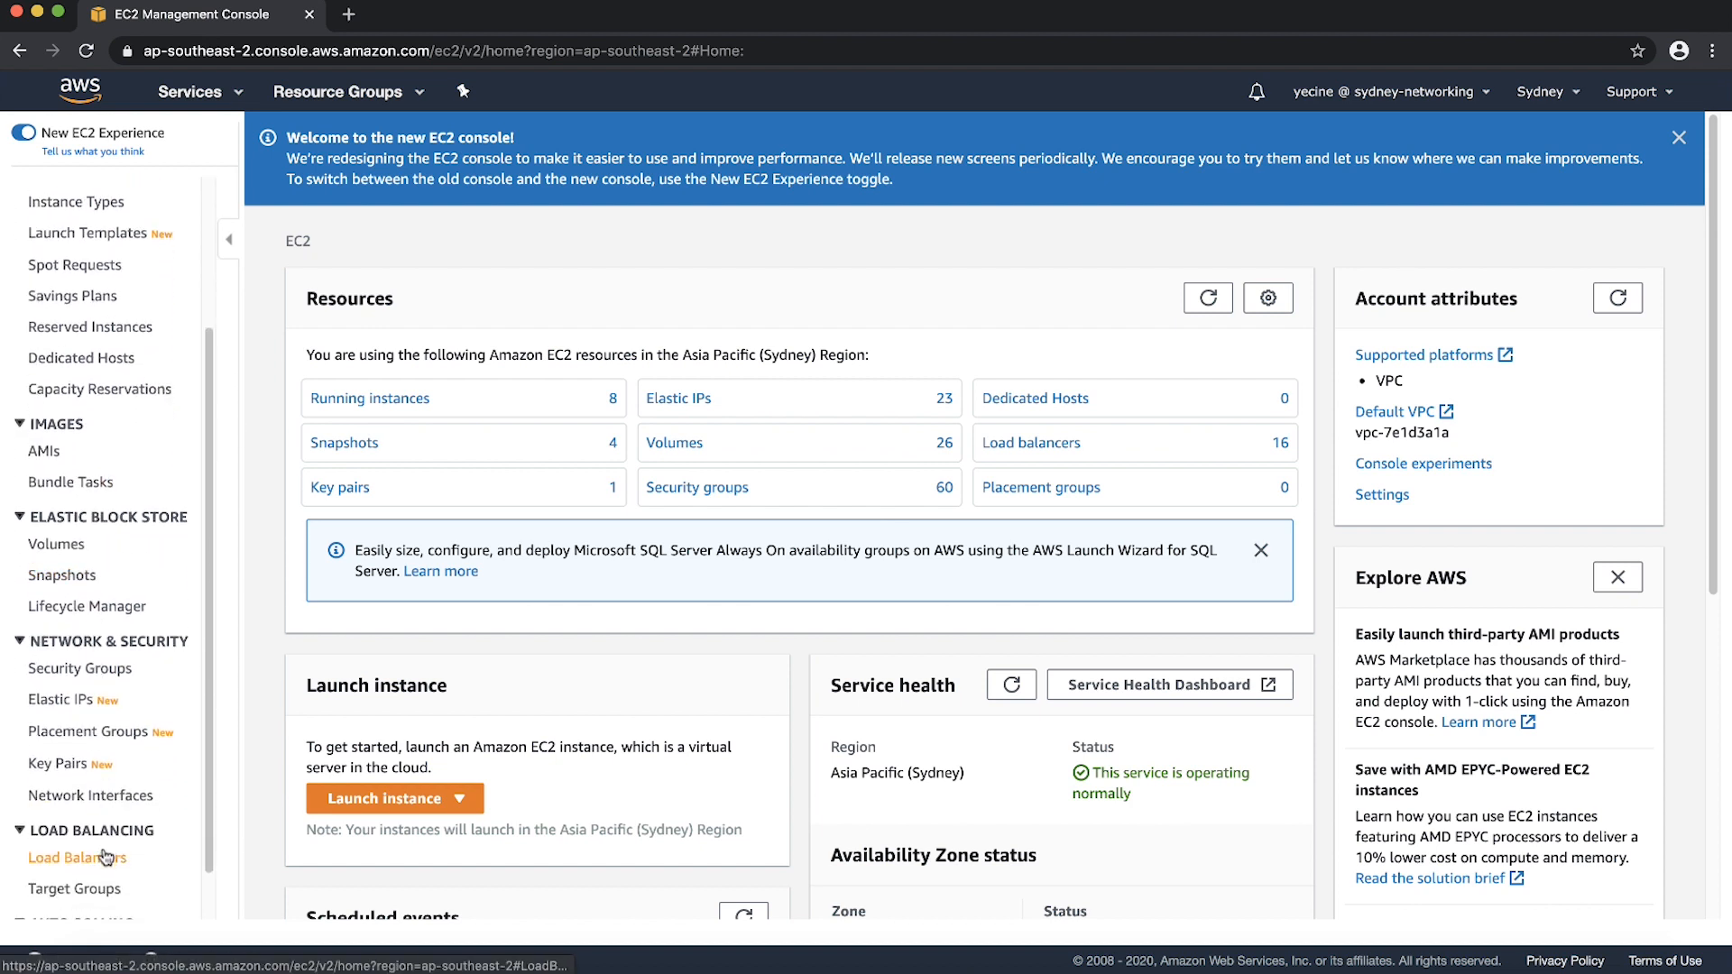
Step: Select Application-LoadBalancer-Demo in the Load Balancers list to show its DNS name and state
click(78, 859)
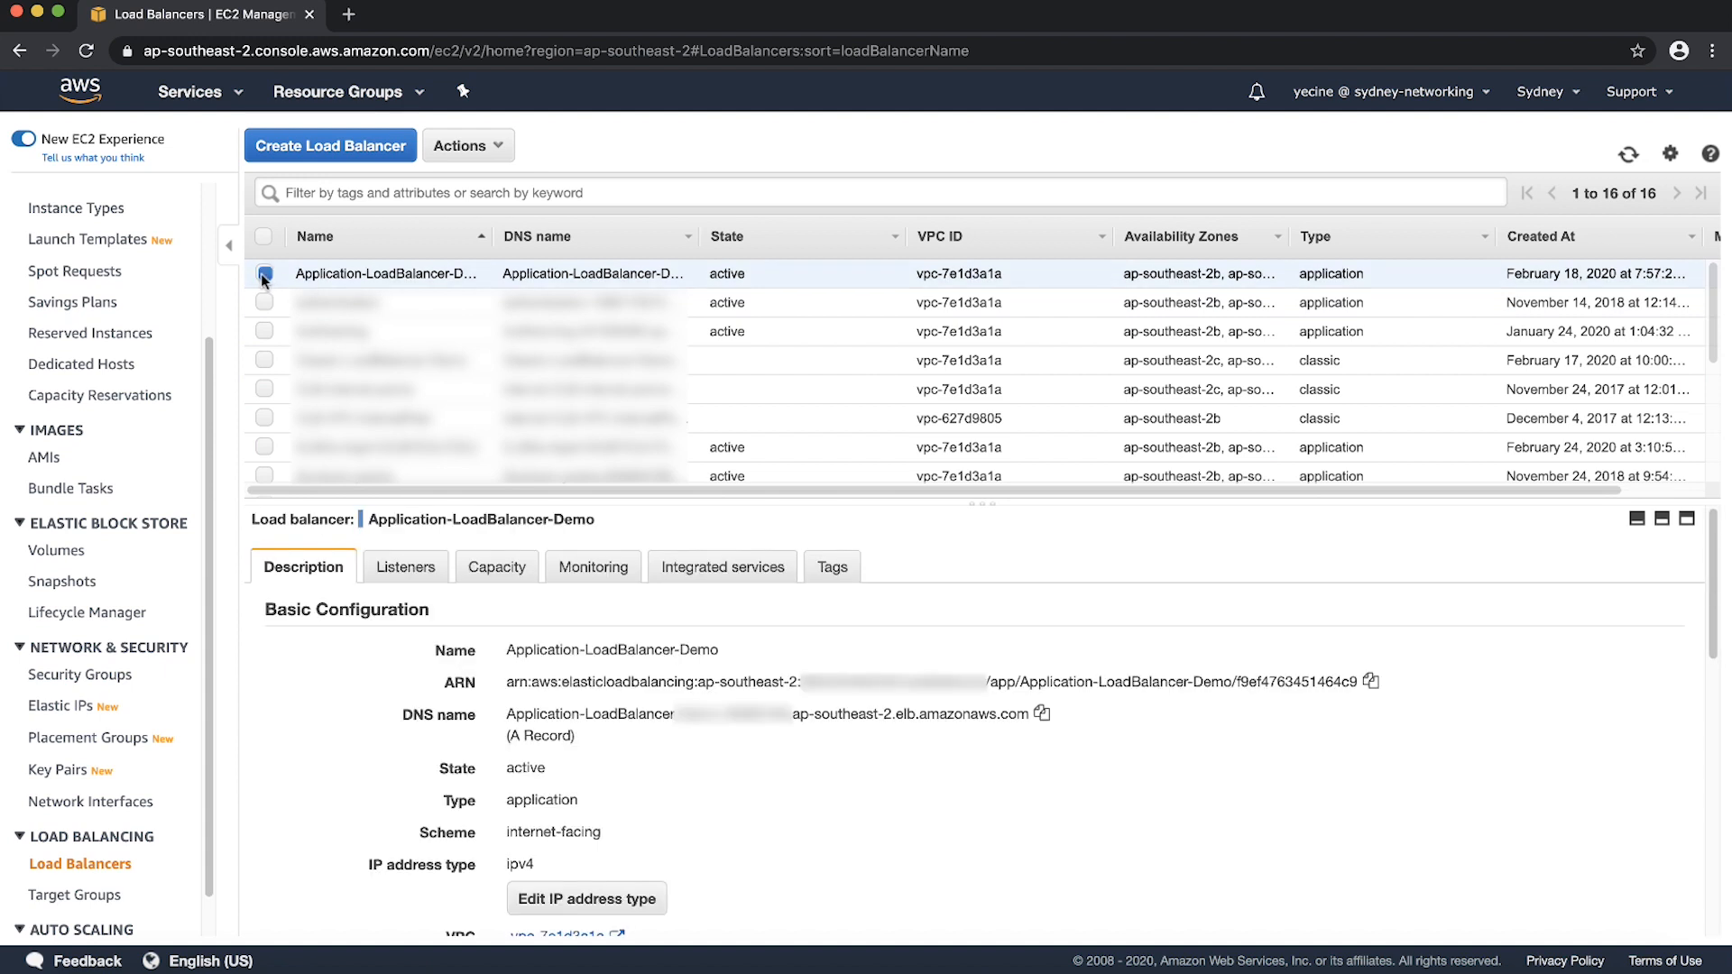
click(264, 273)
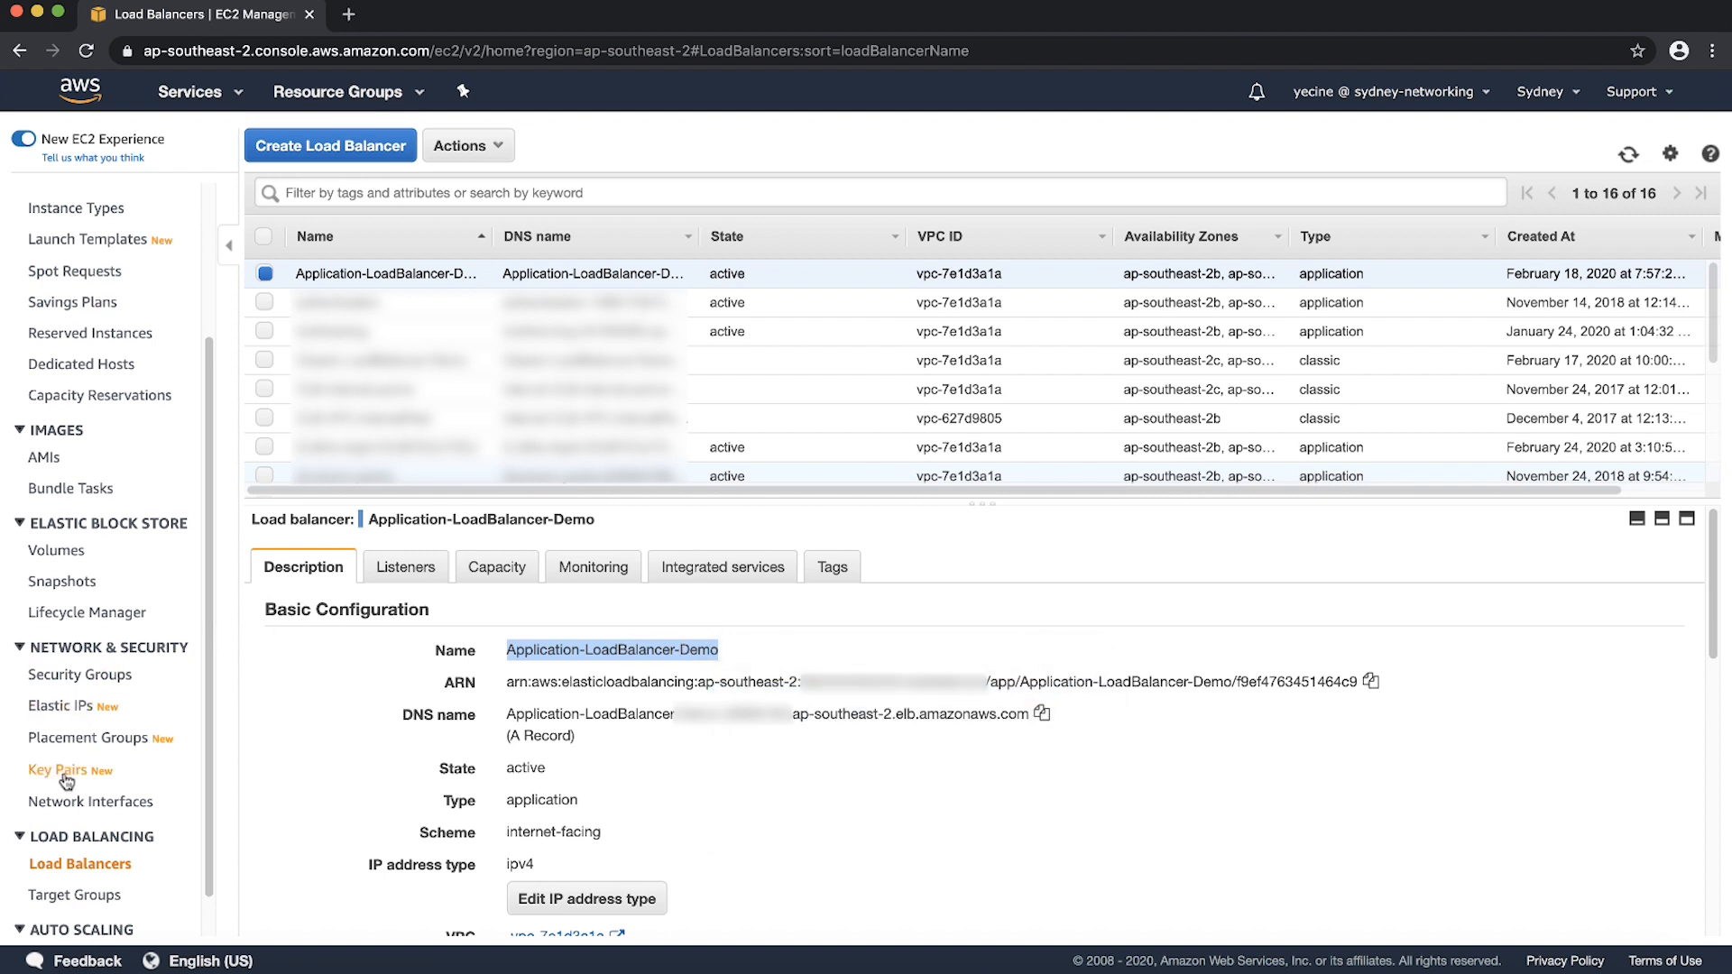
Step: Filter Network Interfaces by the load balancer name, revealing private IPs 172.31.0.60 and 172.31.19.6
click(92, 801)
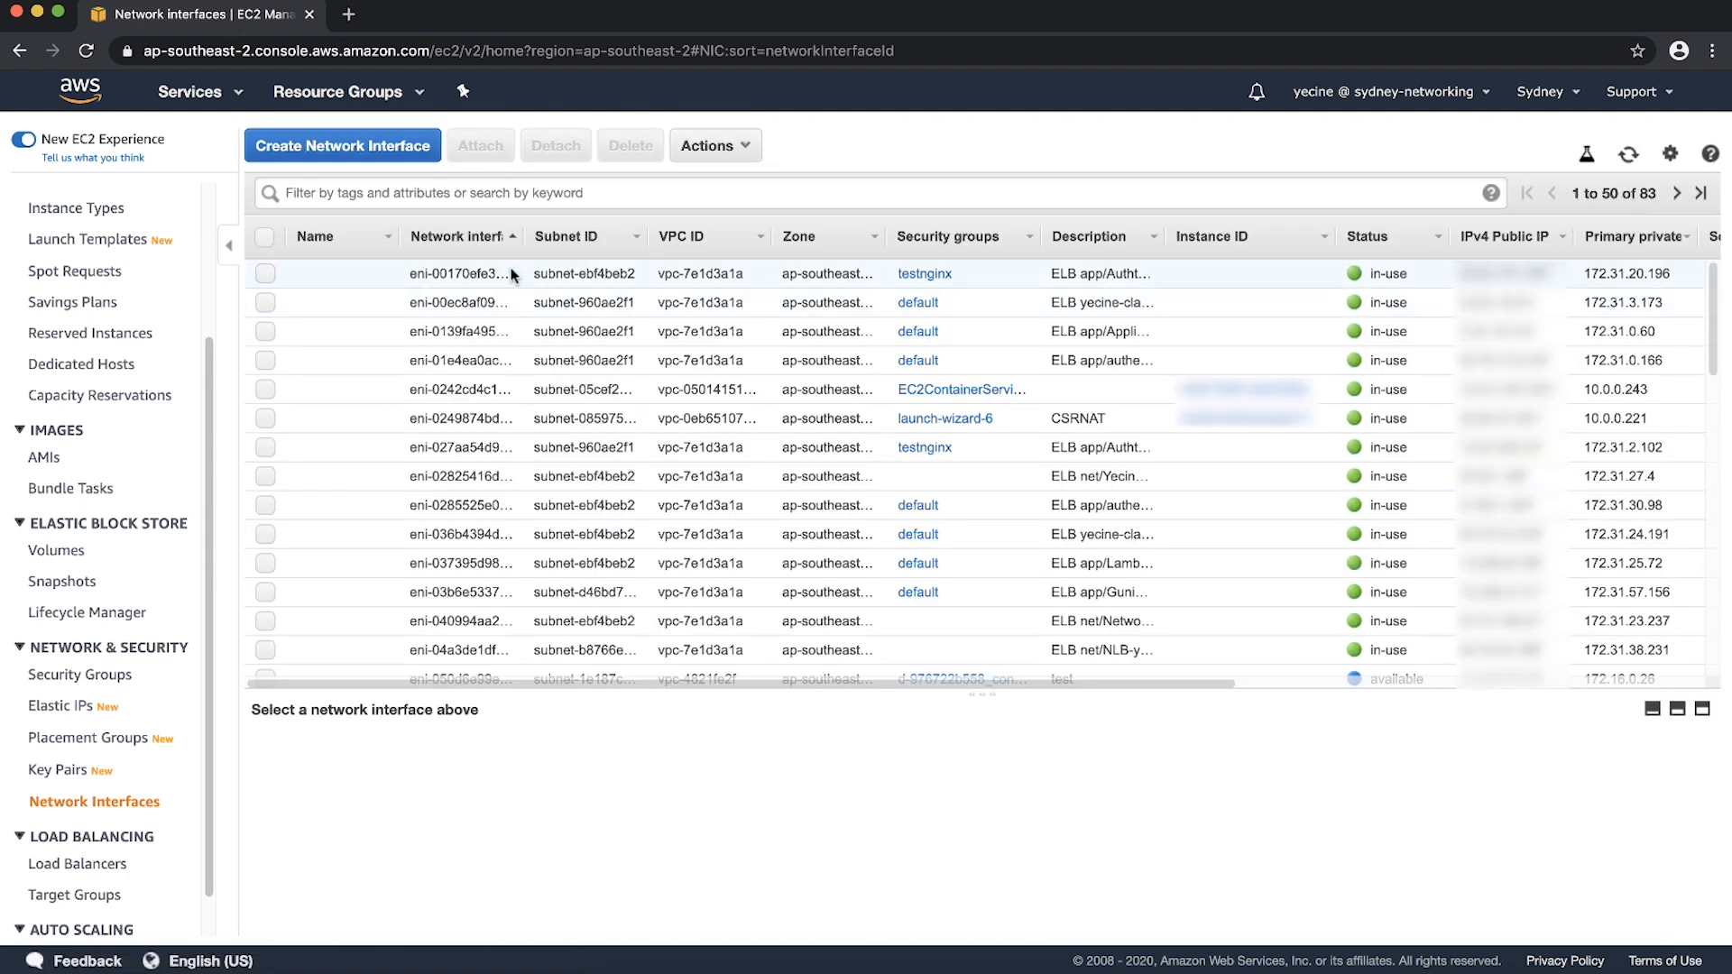
right_click(442, 193)
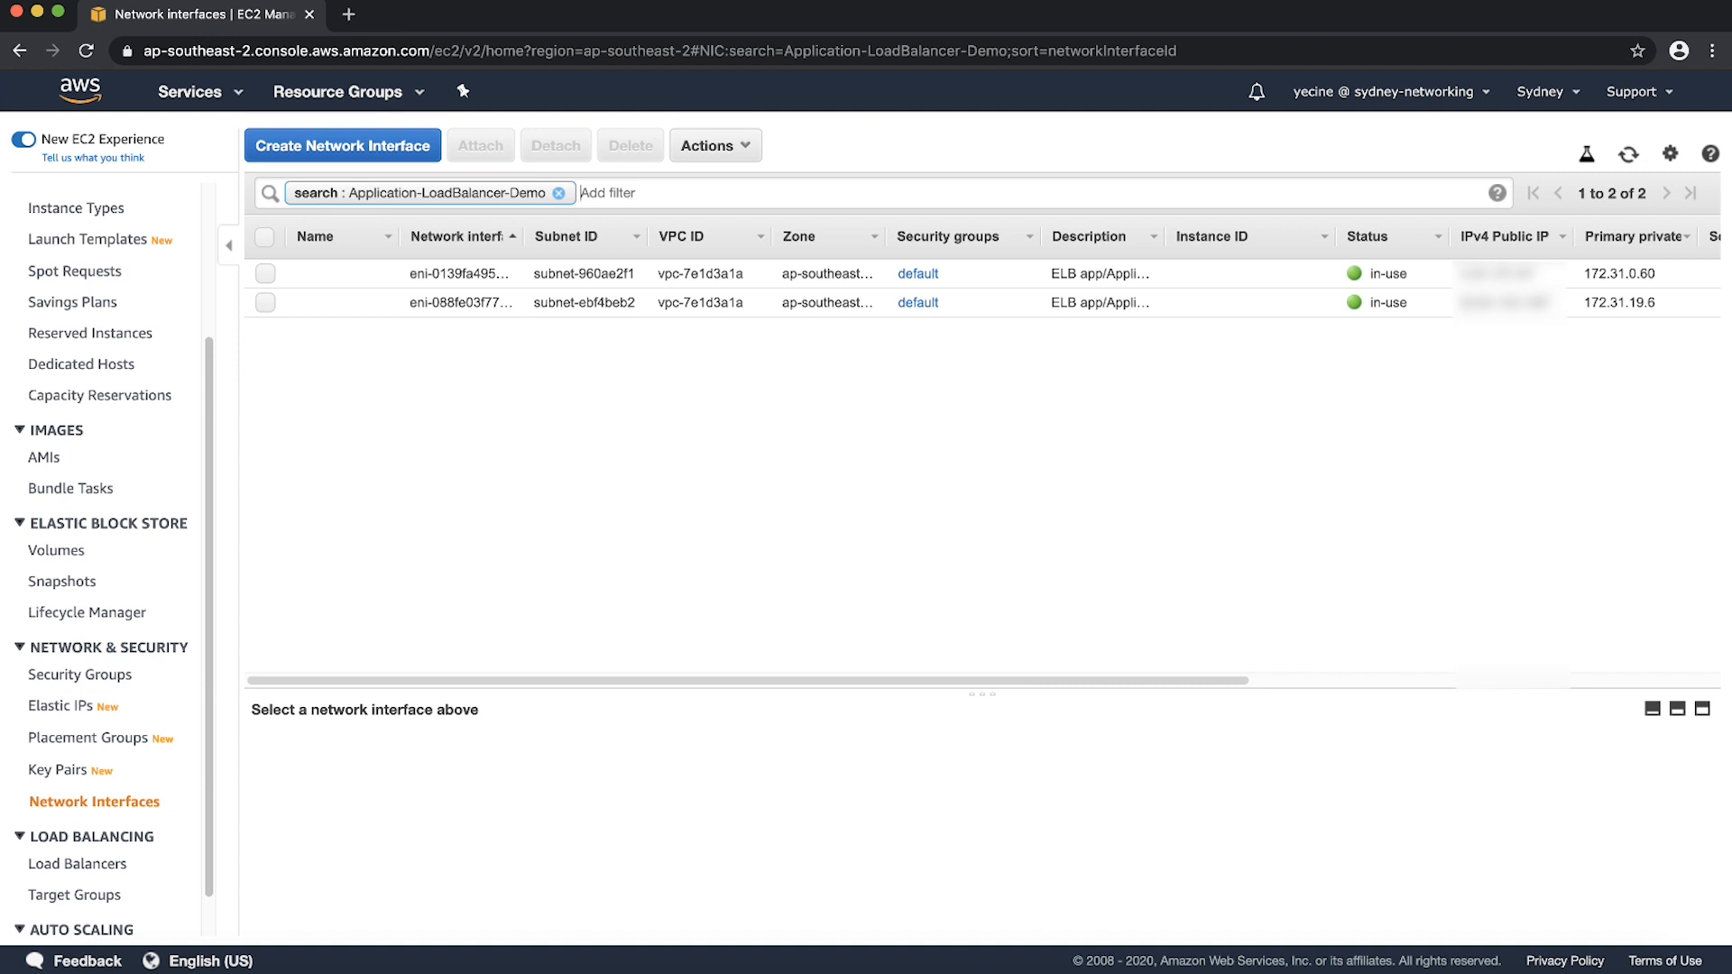
click(266, 273)
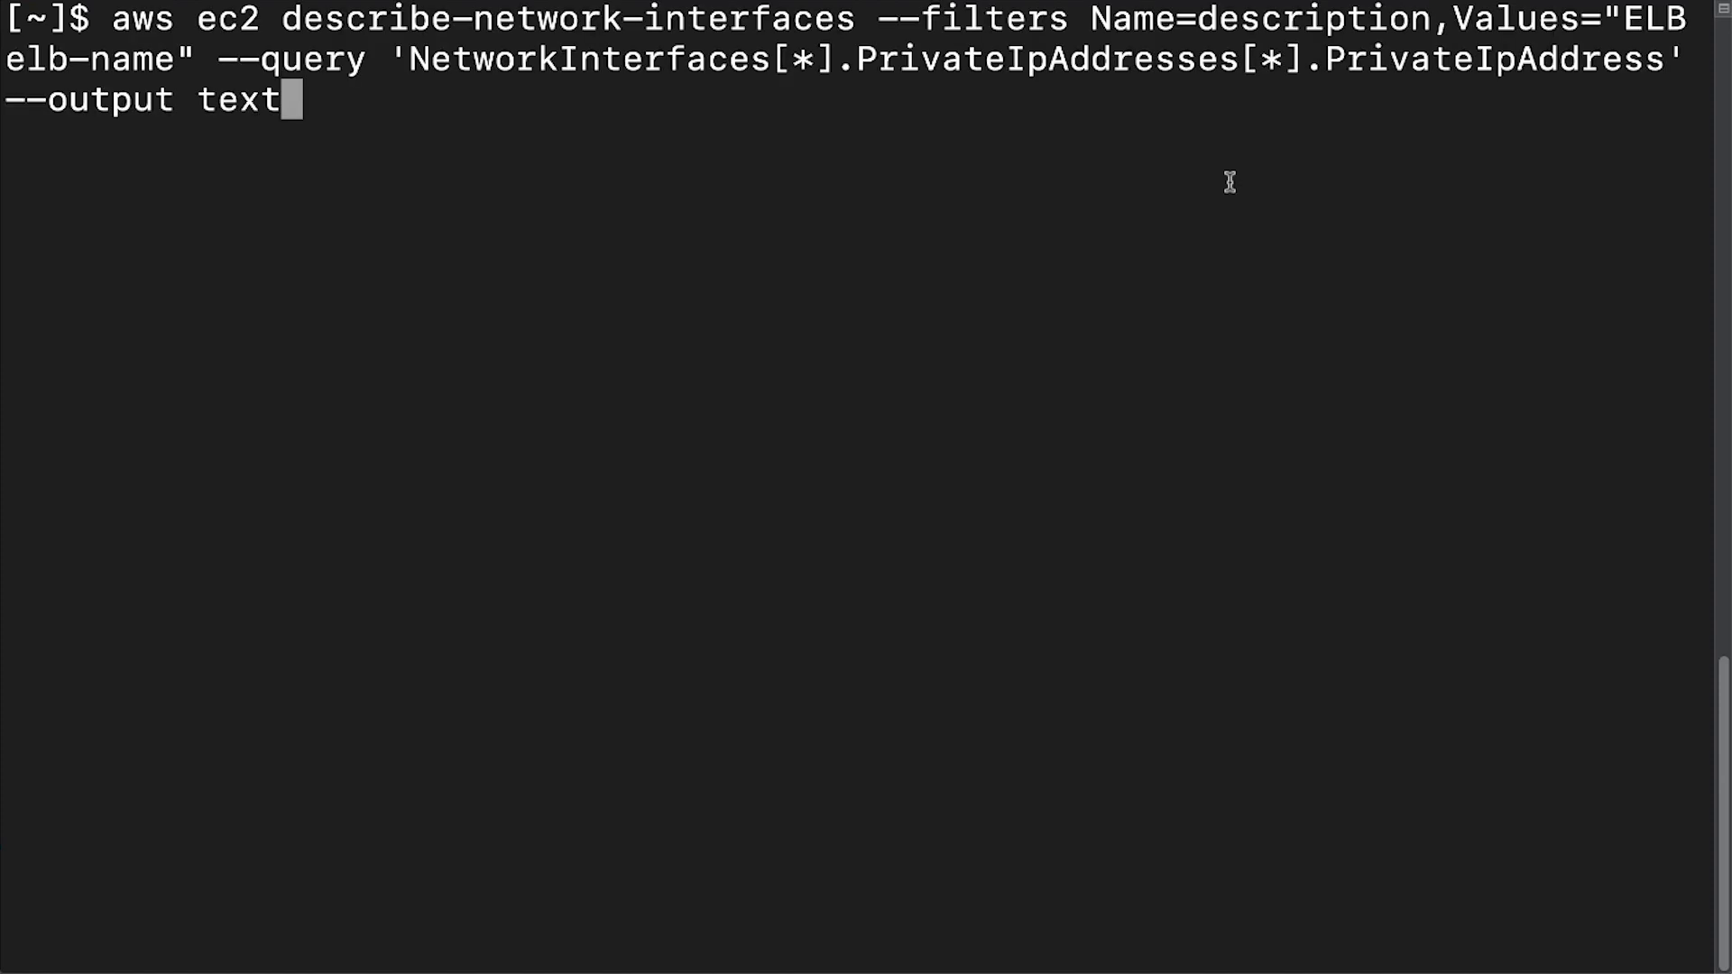
text(app/Application-LoadBalancer-Demo/f9ef4763451464c9)
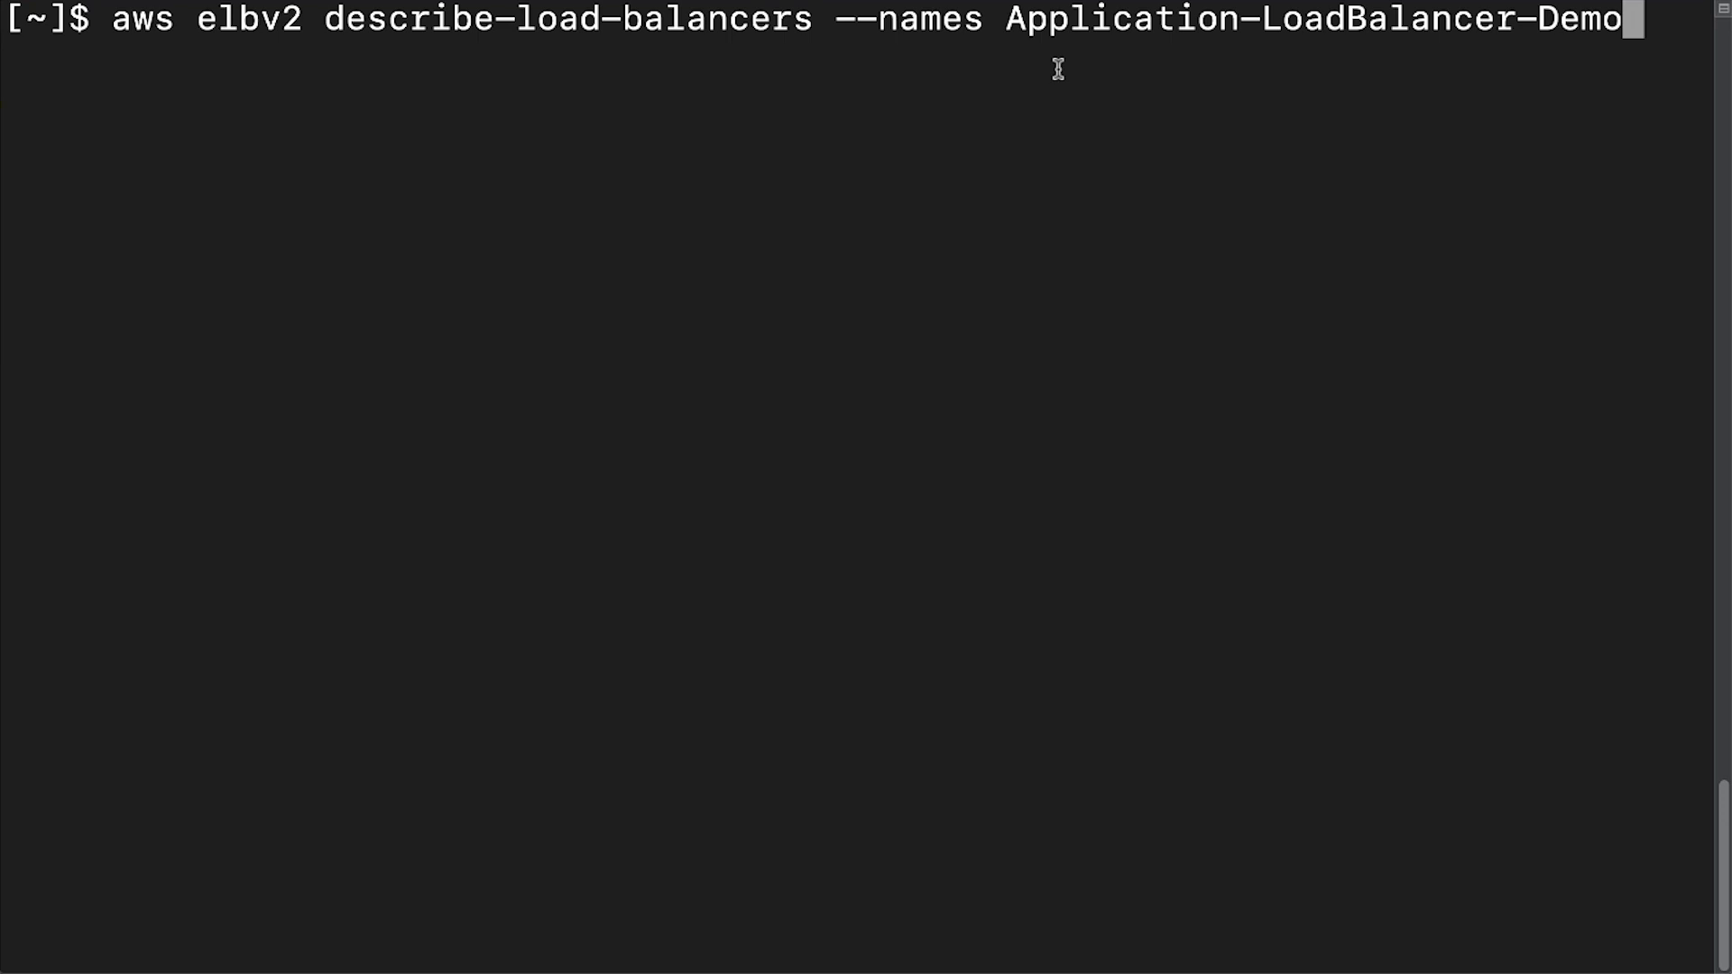
key(Enter)
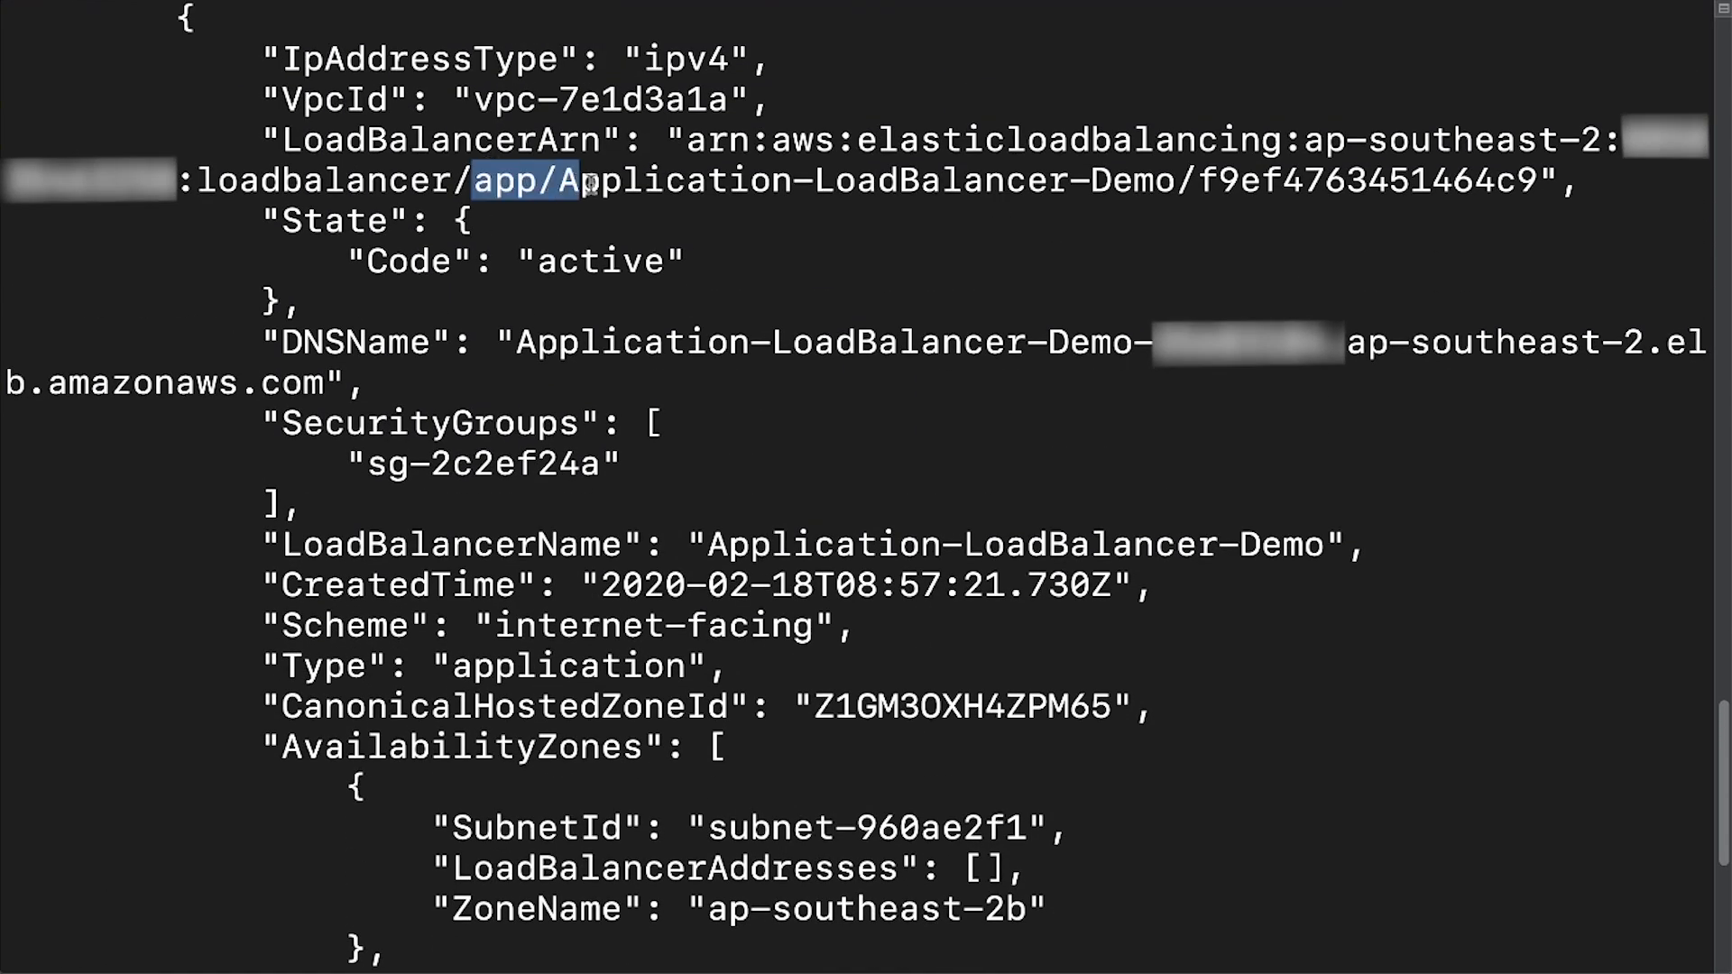
drag(585, 182, 1546, 182)
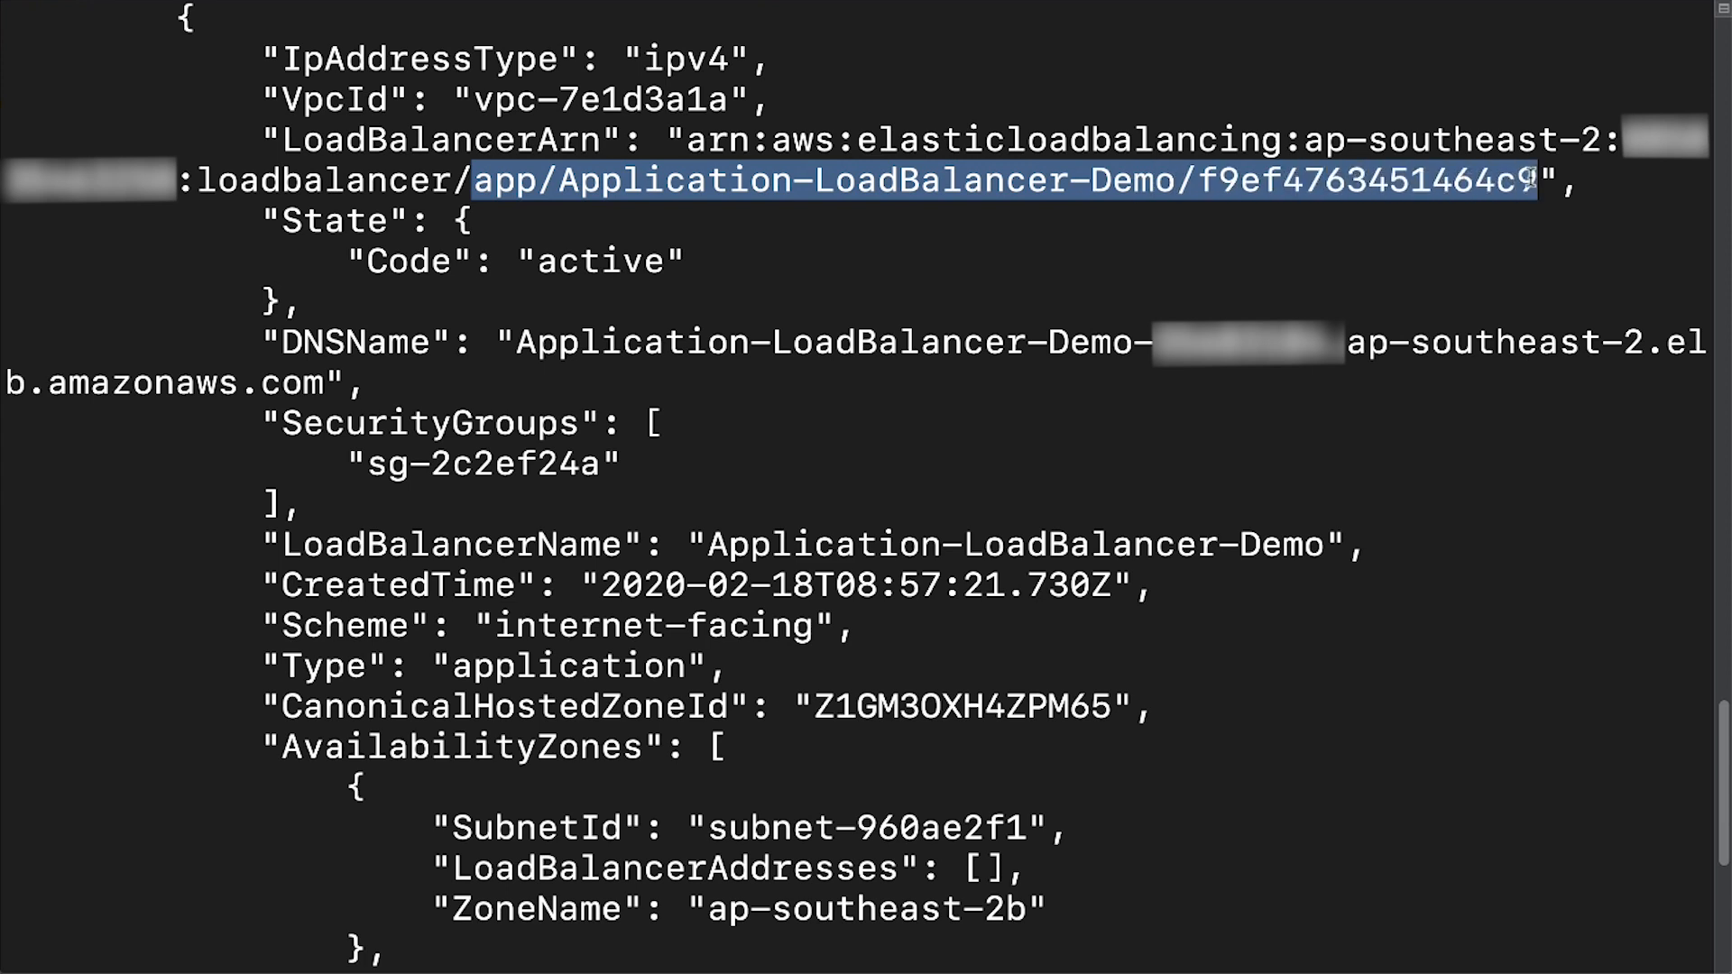